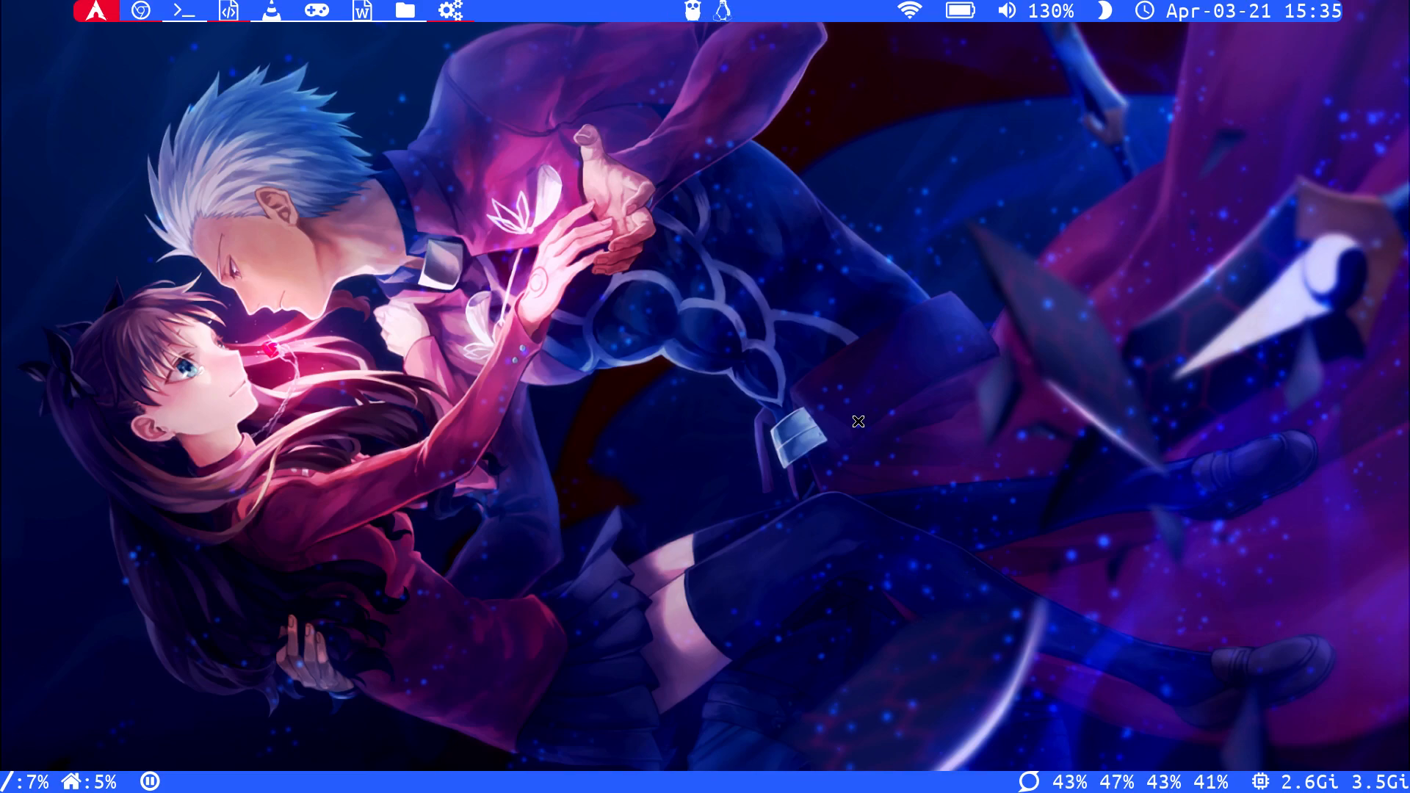
Run nano /etc/nanorc from the st shell to load the global configuration file.
left_click(184, 10)
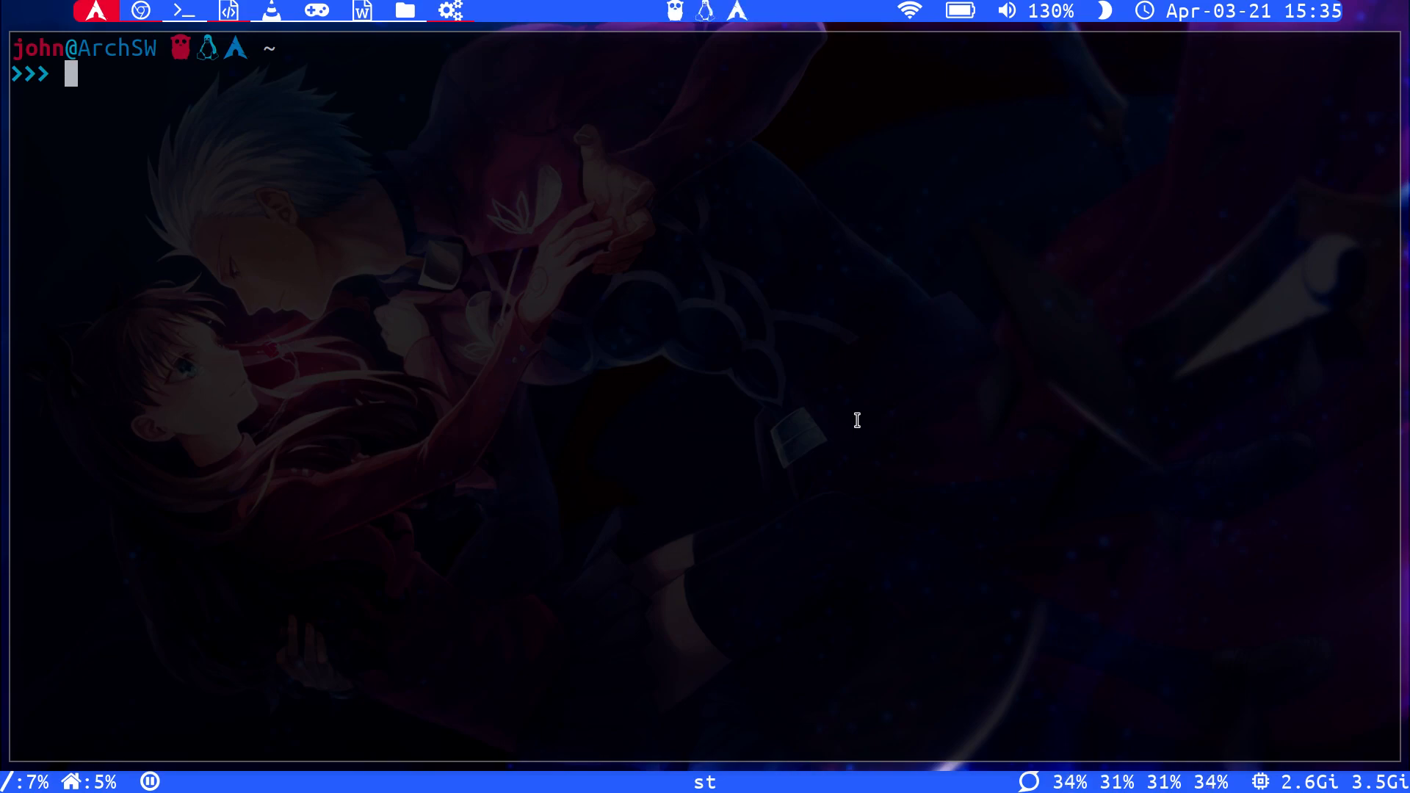
type("nano /etc/")
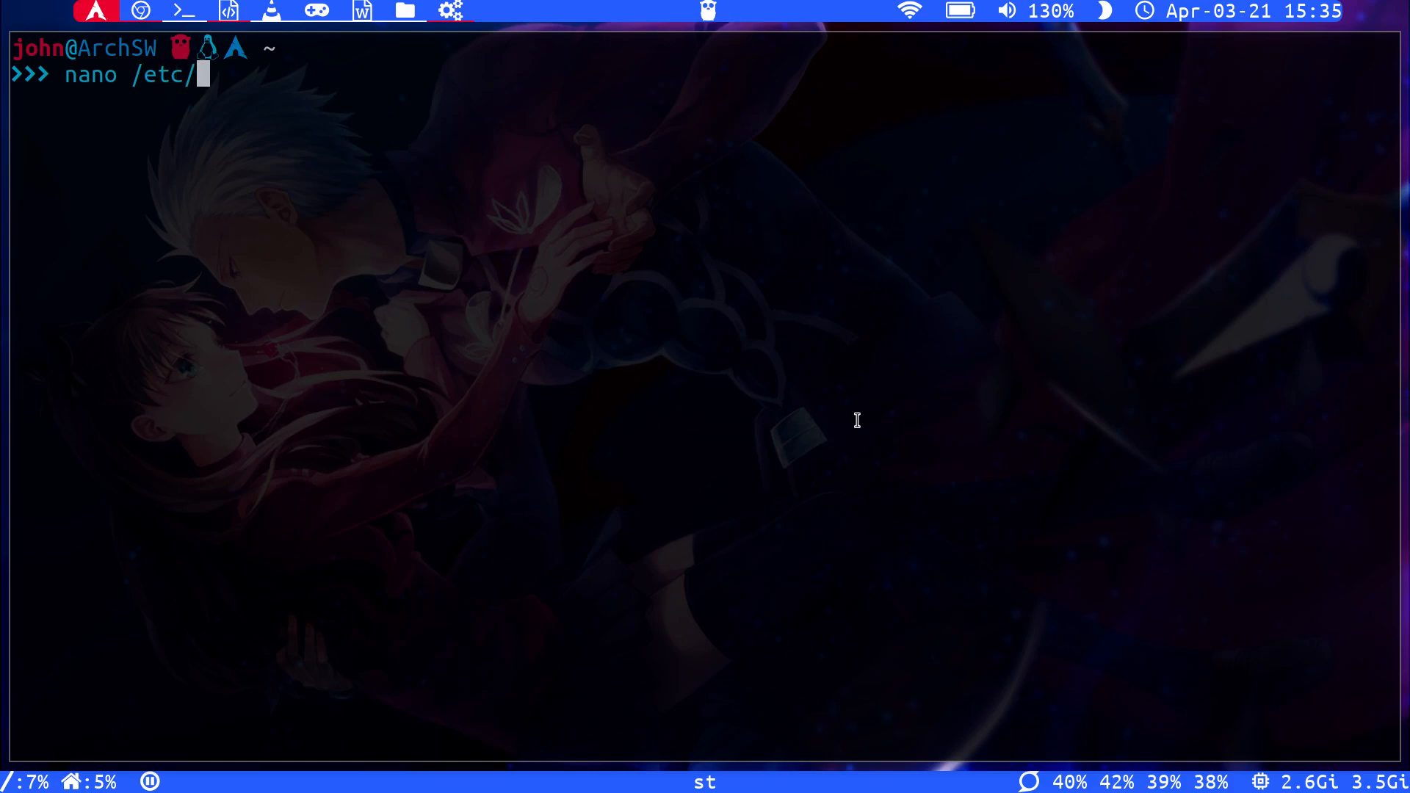
type("nano")
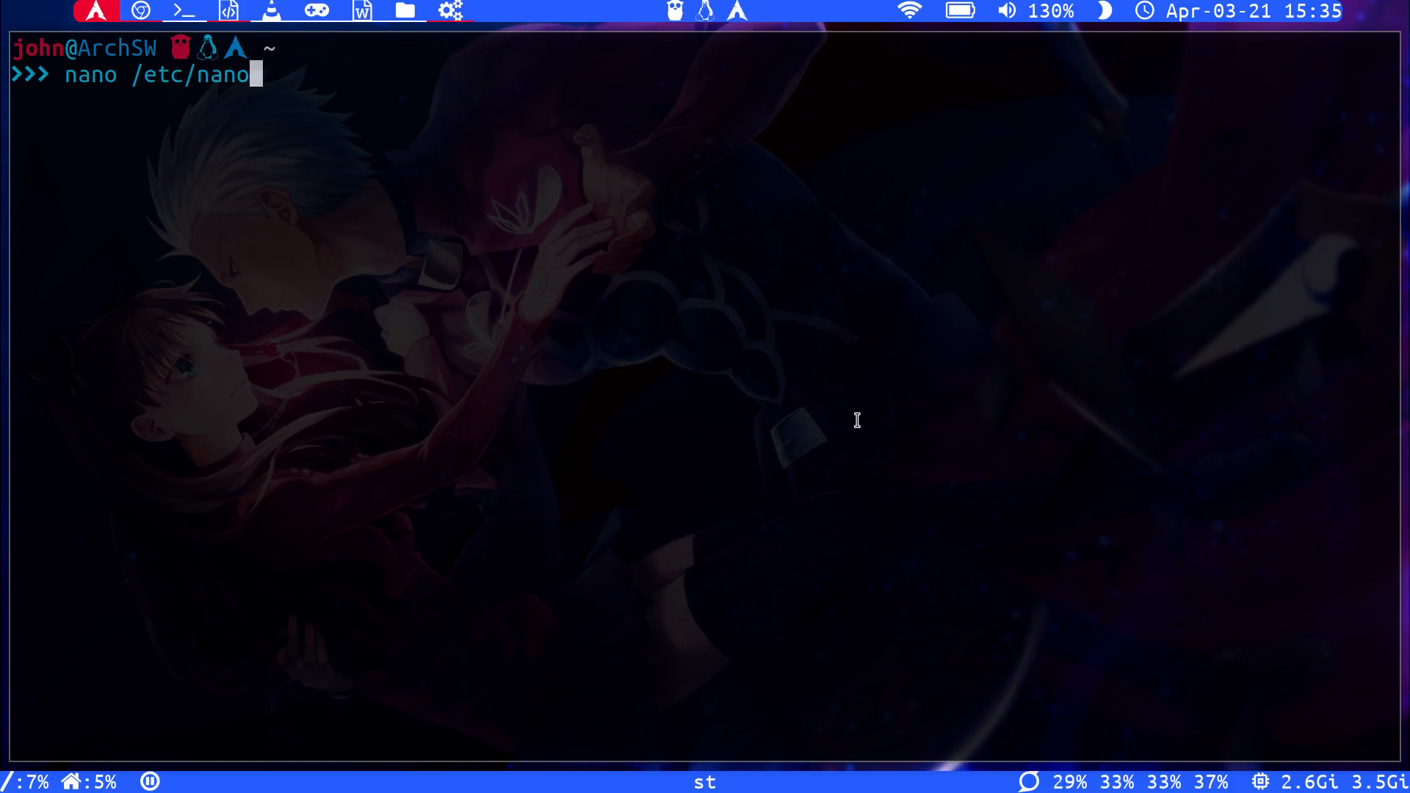
type("rc")
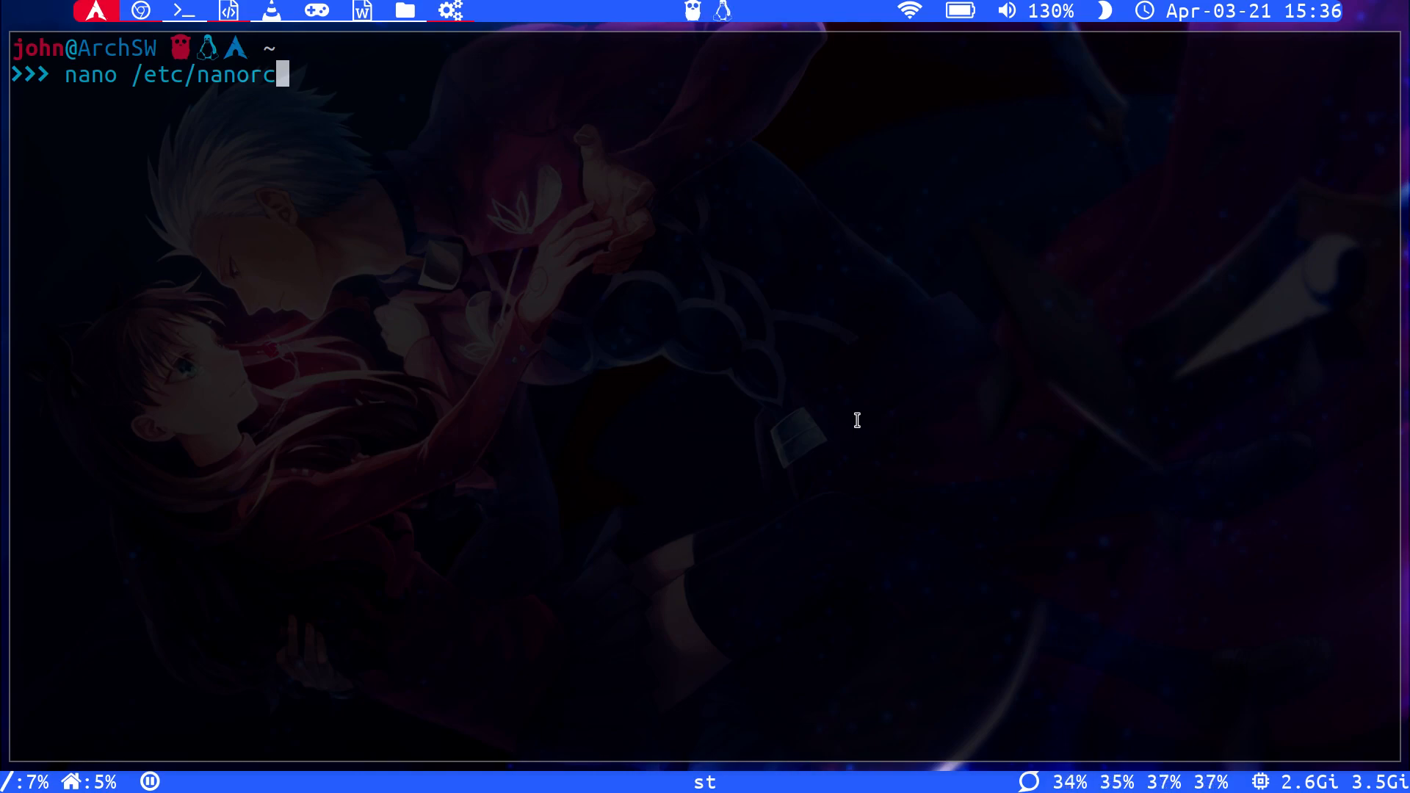
key("Return")
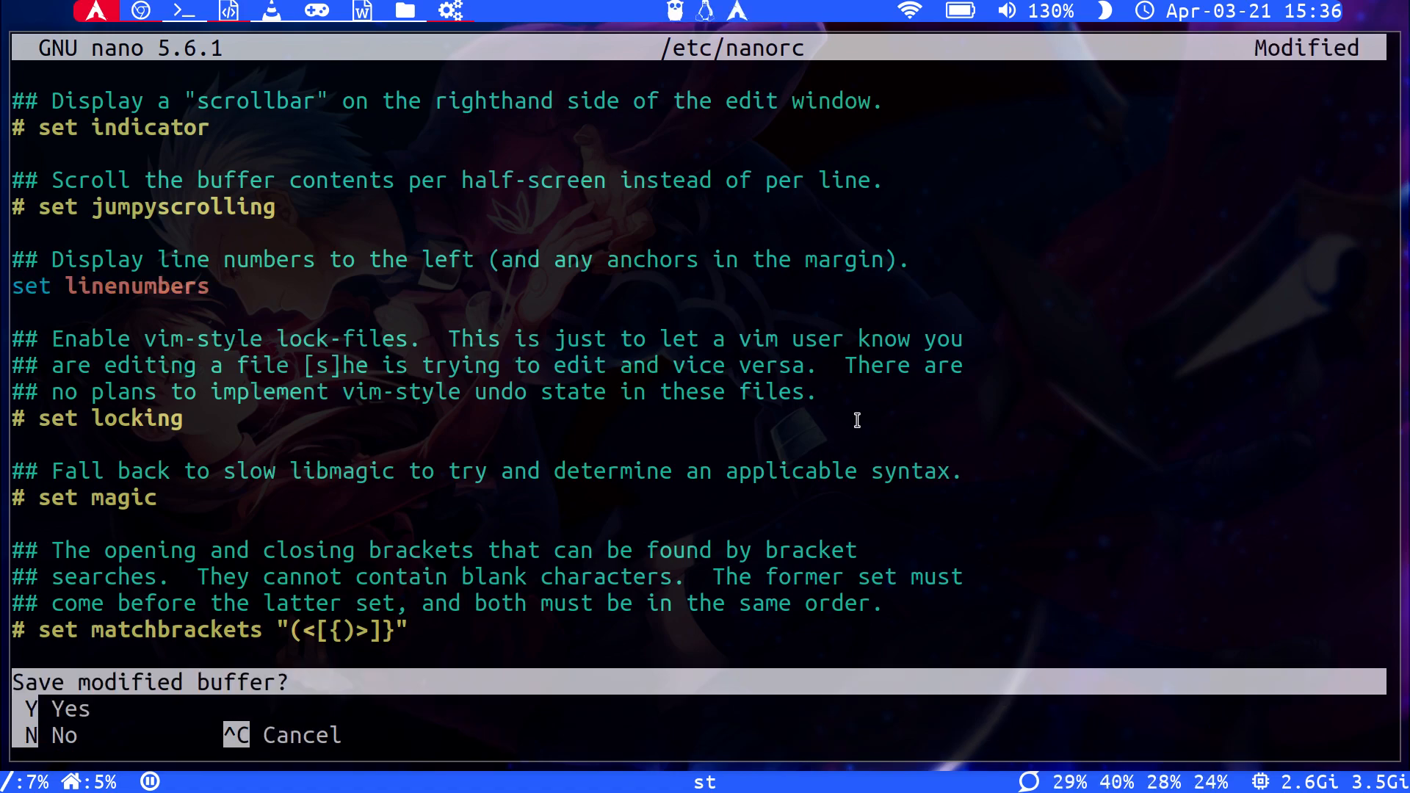
Confirm saving the uncommented 'set linenumbers'; the write is denied for lack of permission.
key("y")
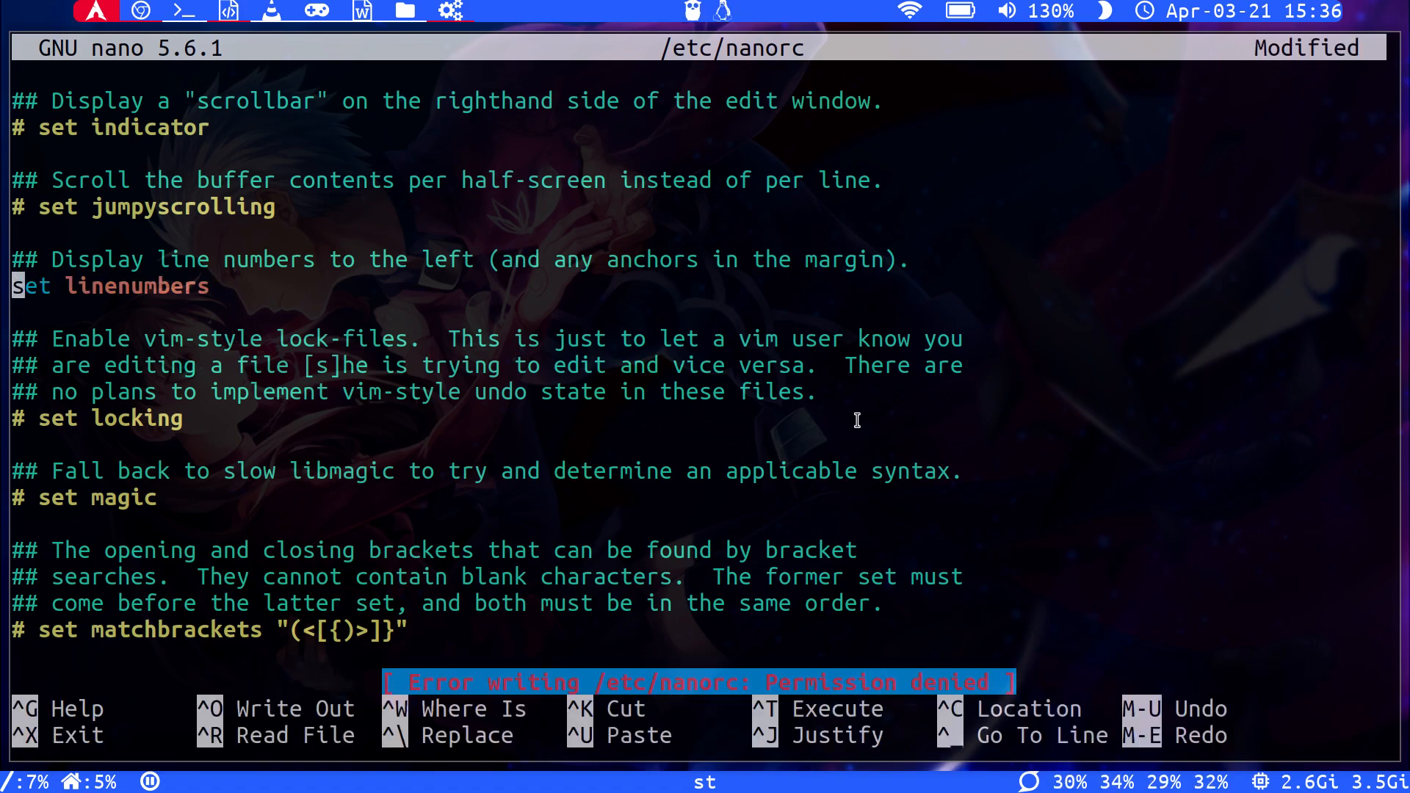
key("ctrl+x")
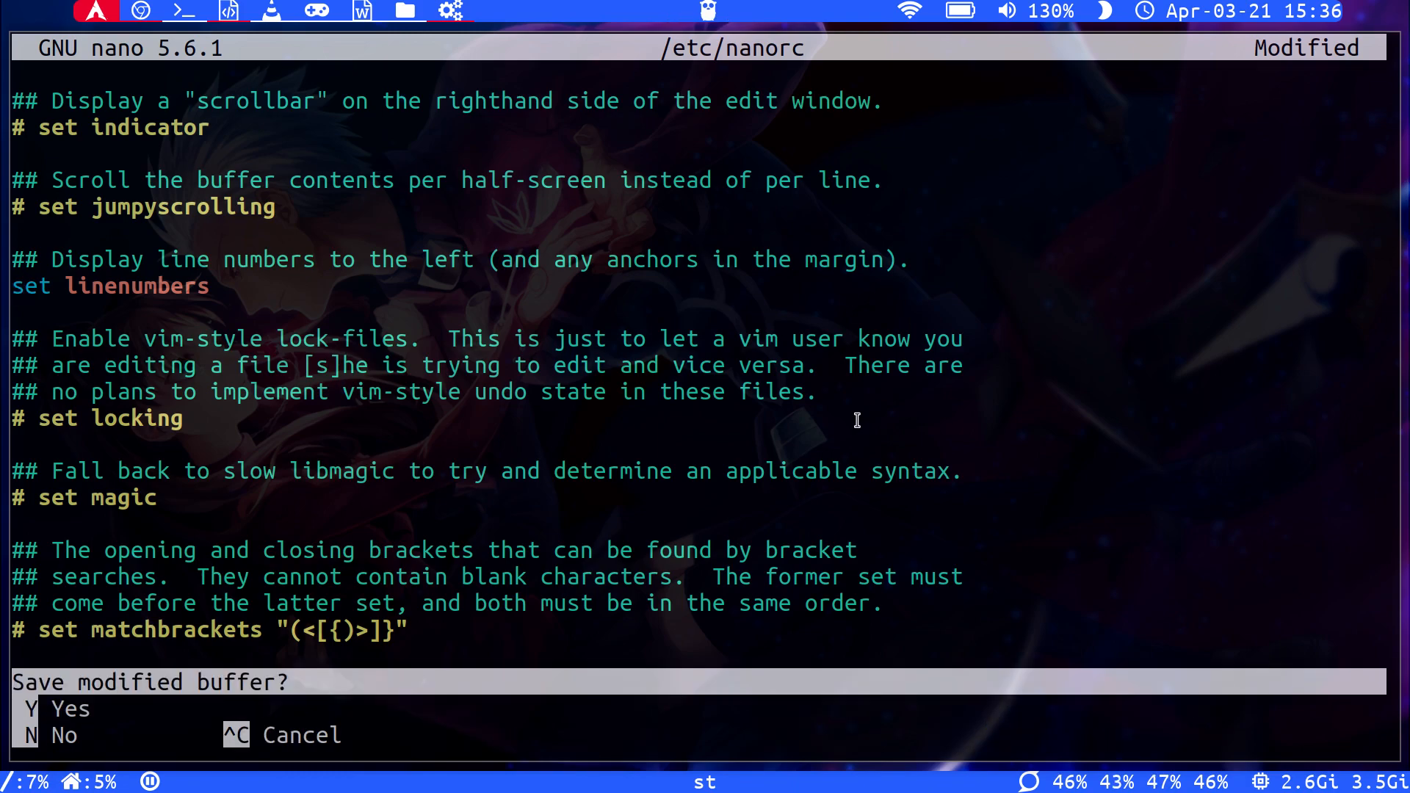
Discard changes, redo the edit under sudo nano /etc/nanorc and write the file out.
key("n")
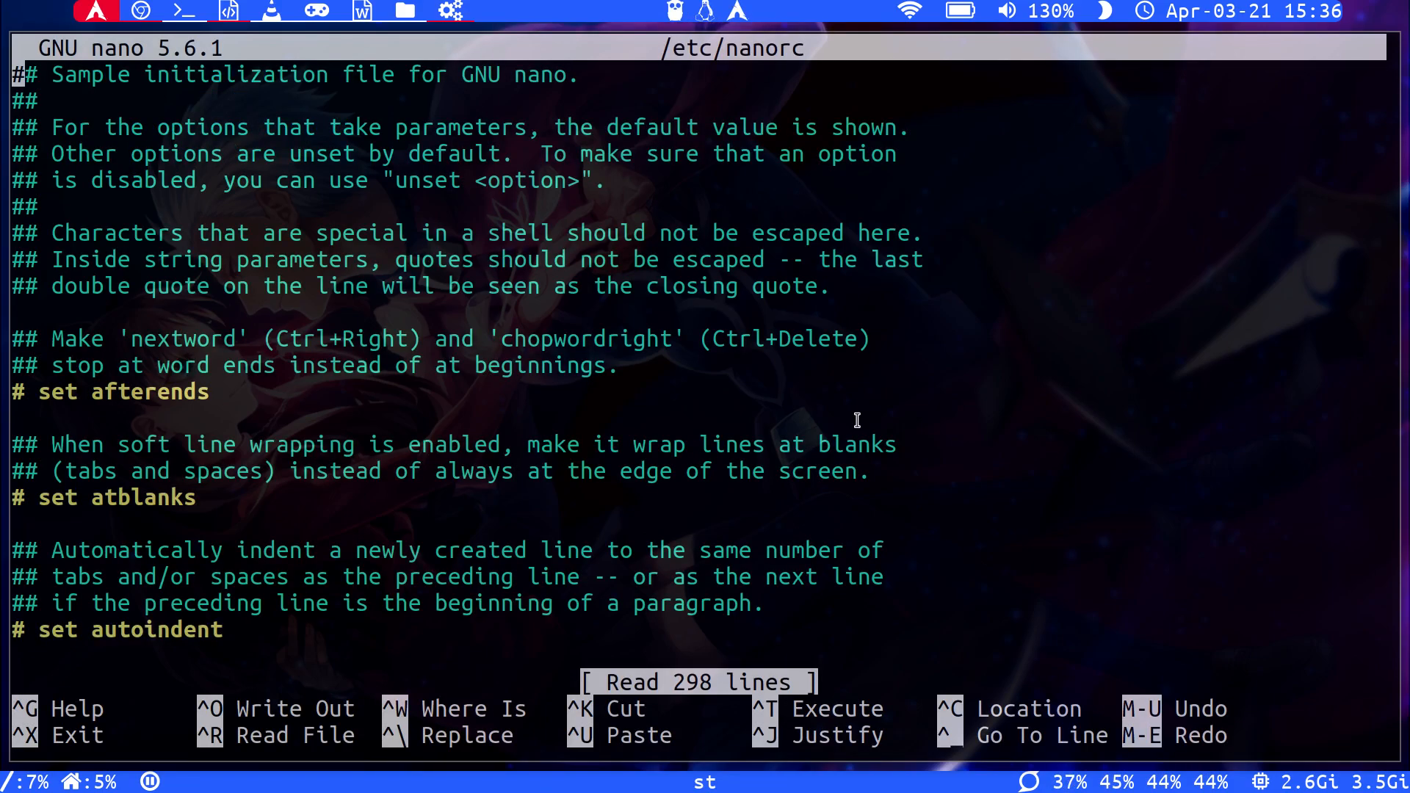
scroll("down", 3)
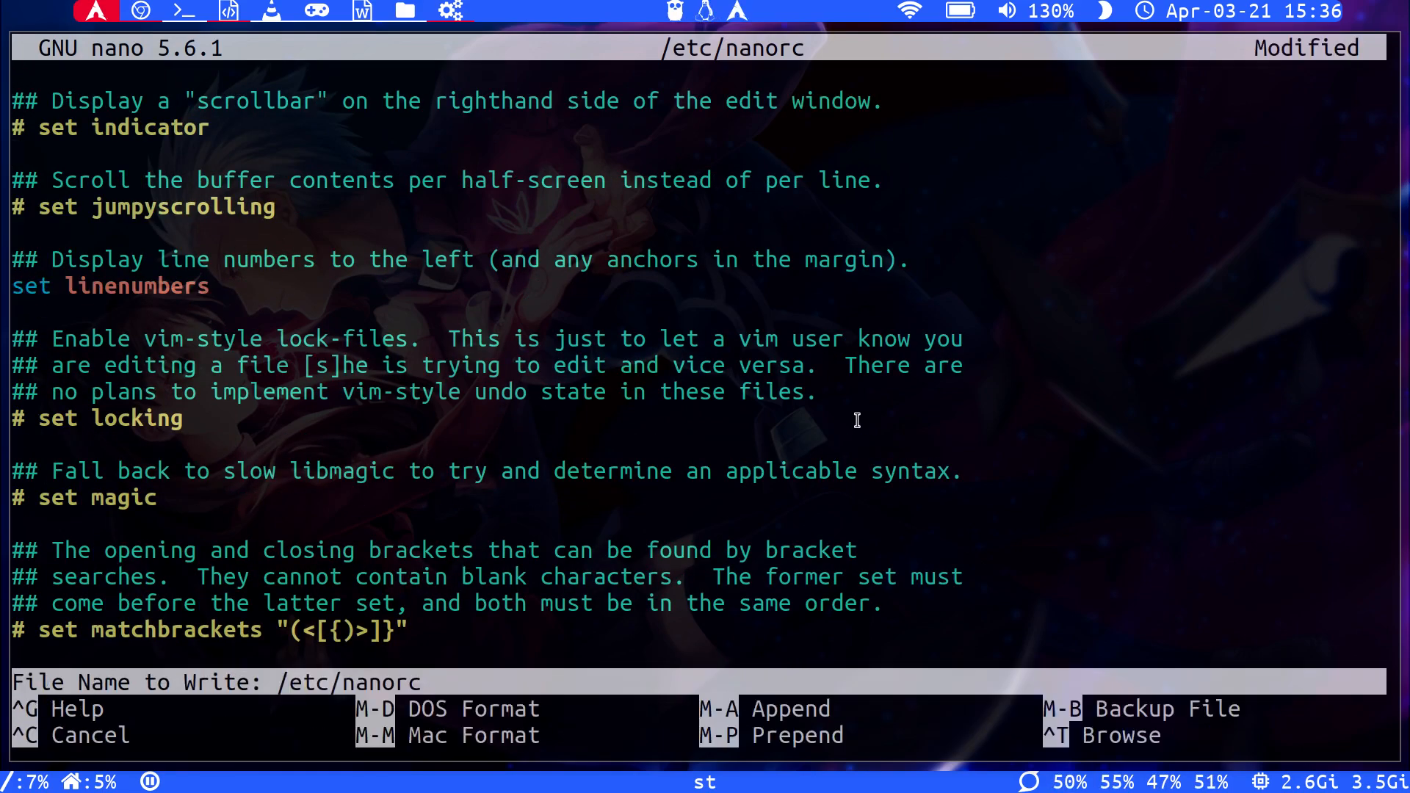
key("Return")
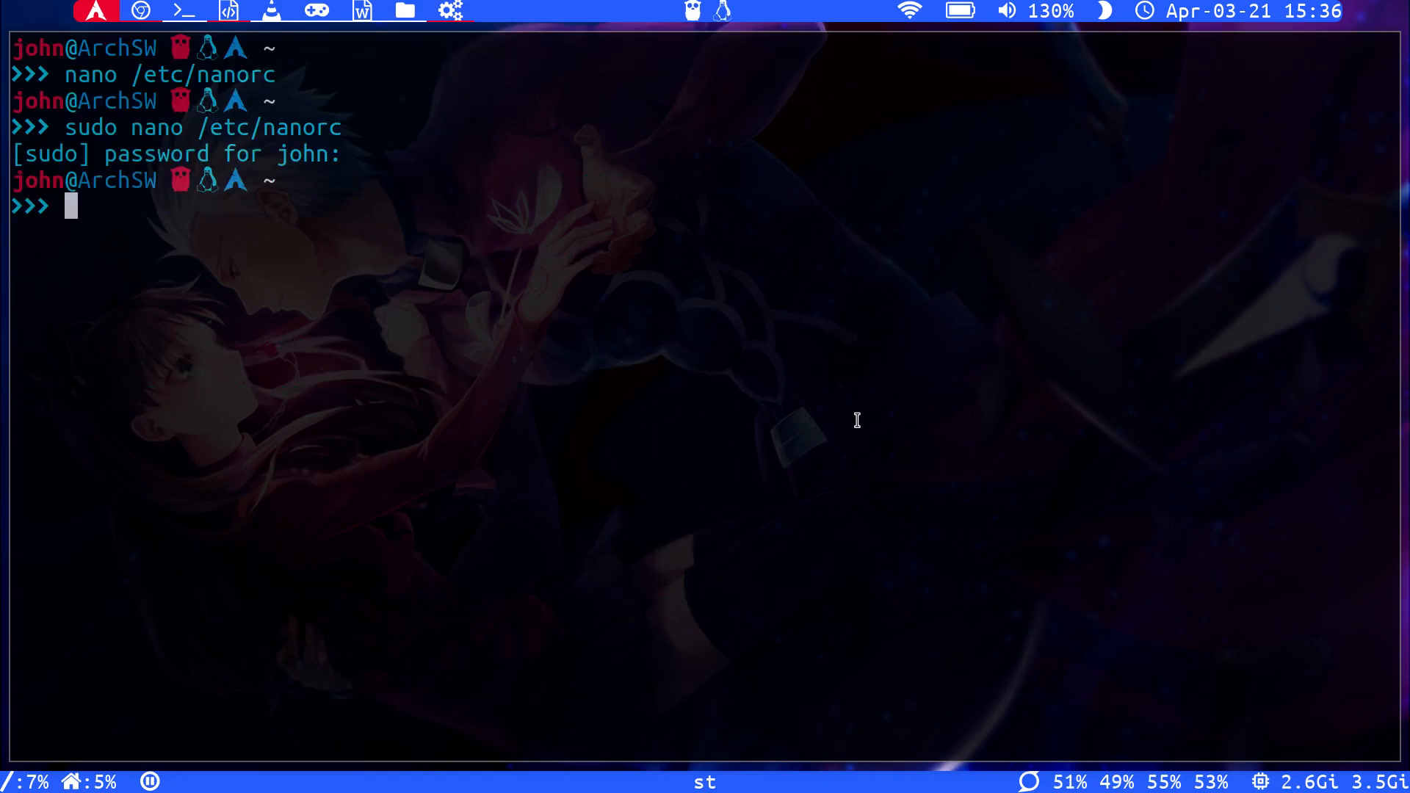
Reload /etc/nanorc and scroll to line 72, where numbered margins confirm linenumbers is active.
key("Return")
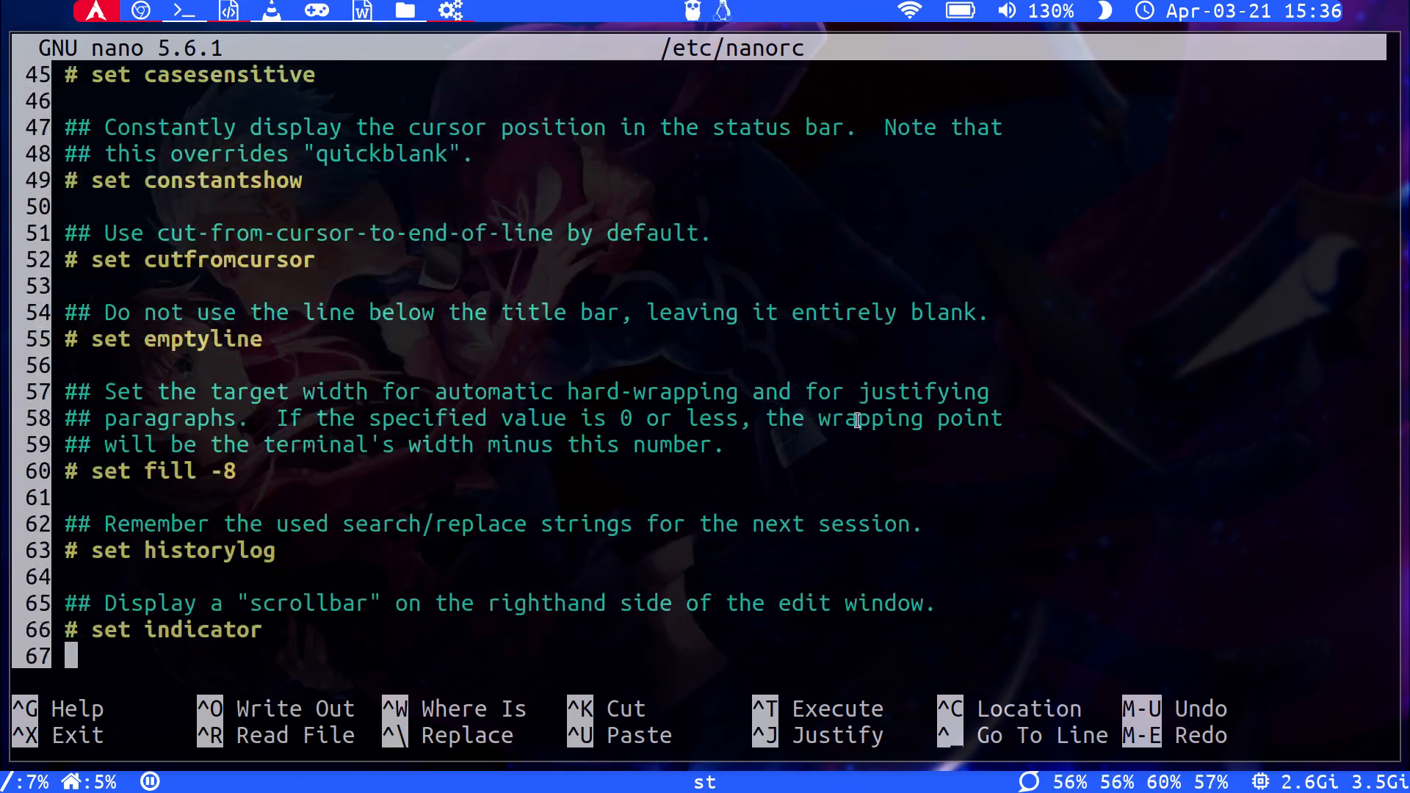
scroll("down", 3)
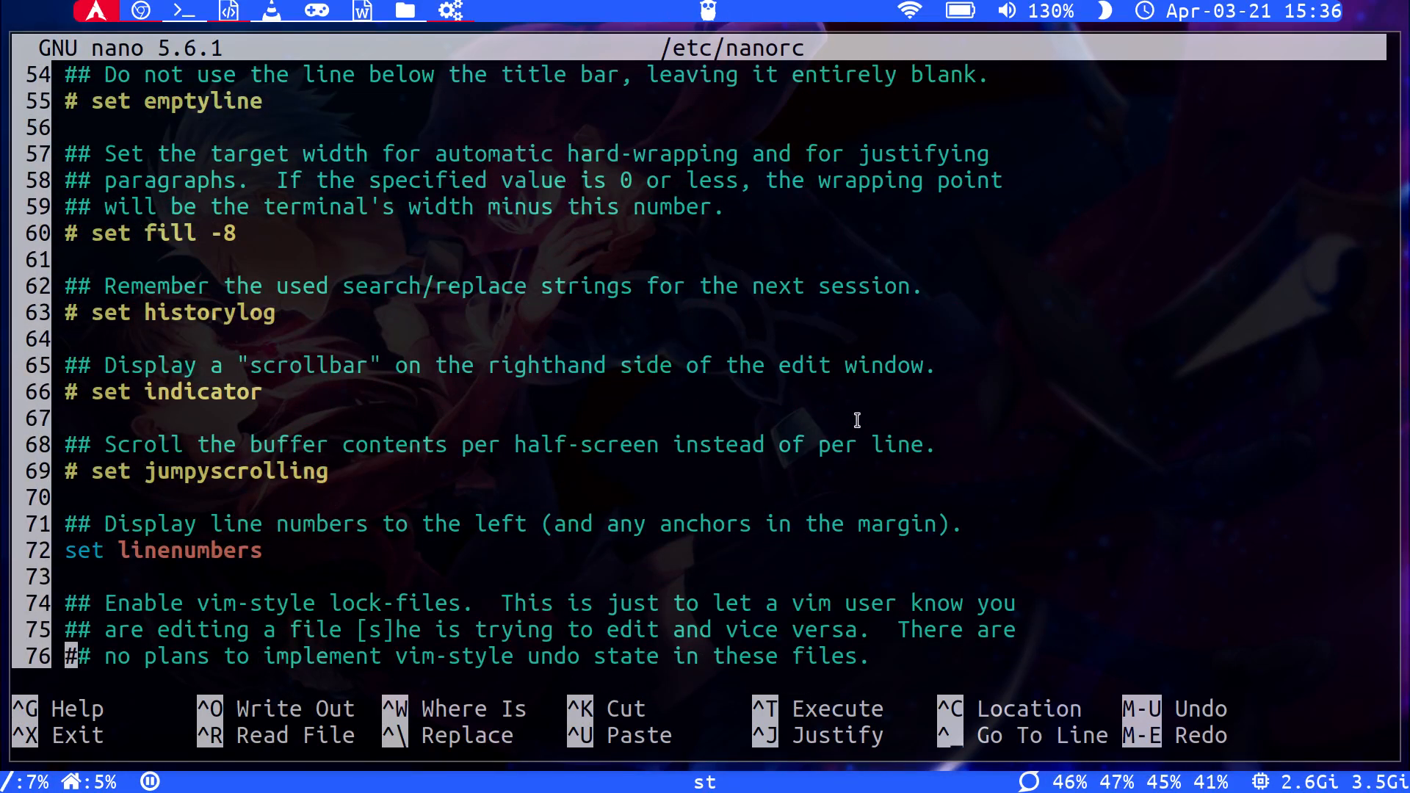